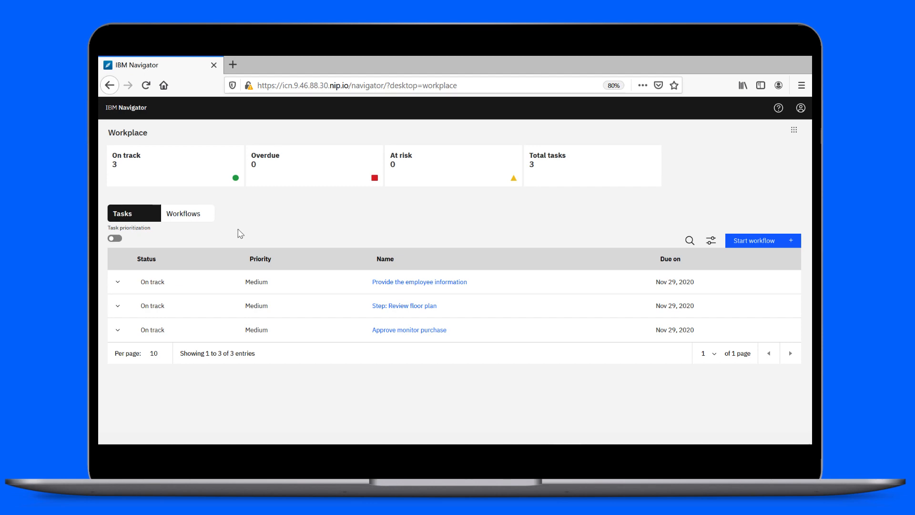
mouse_move(217, 234)
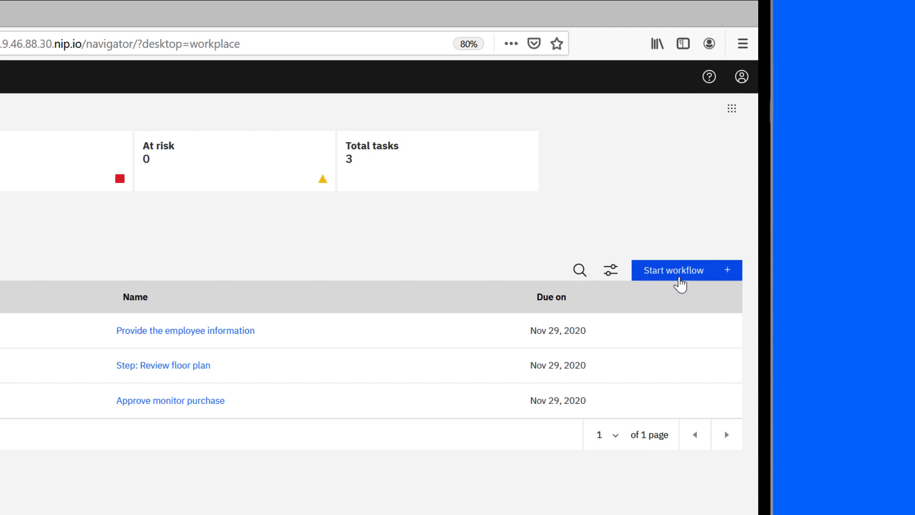
Start a new workflow and launch the Office setup card from the Workflows list.
left_click(687, 270)
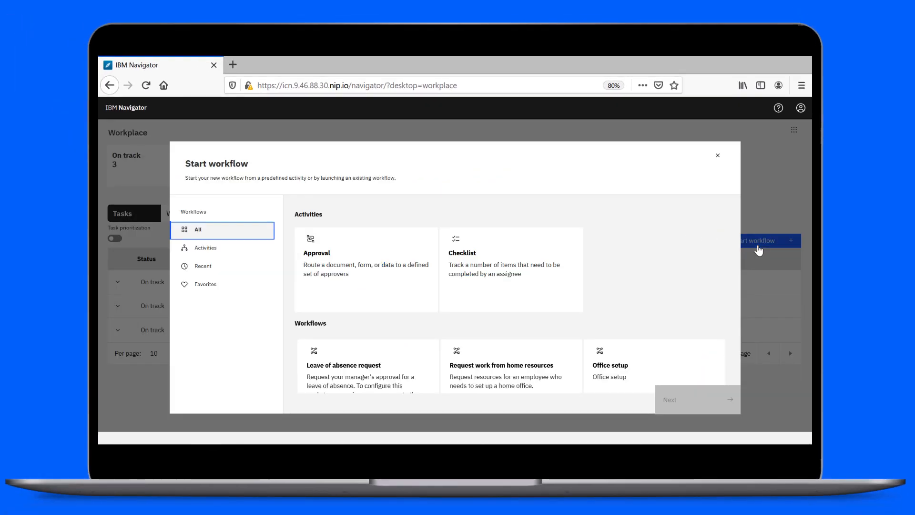
scroll("down", 3)
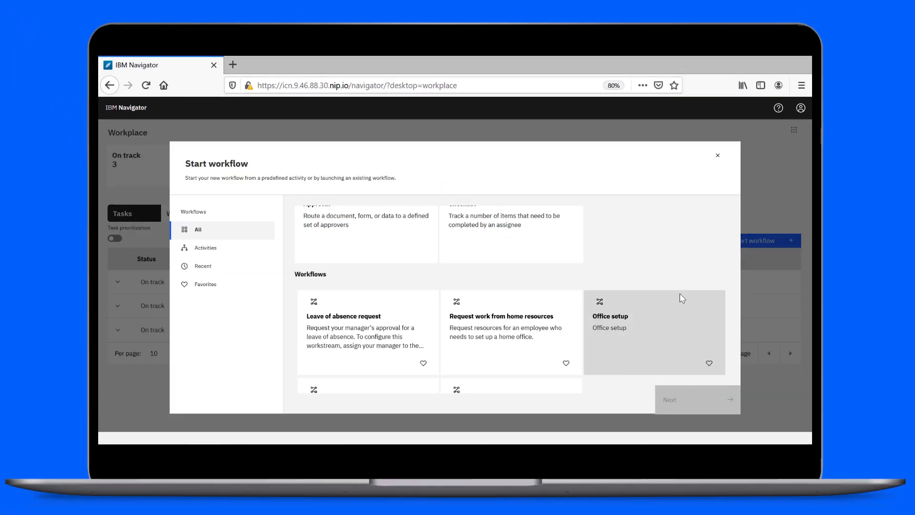
left_click(655, 331)
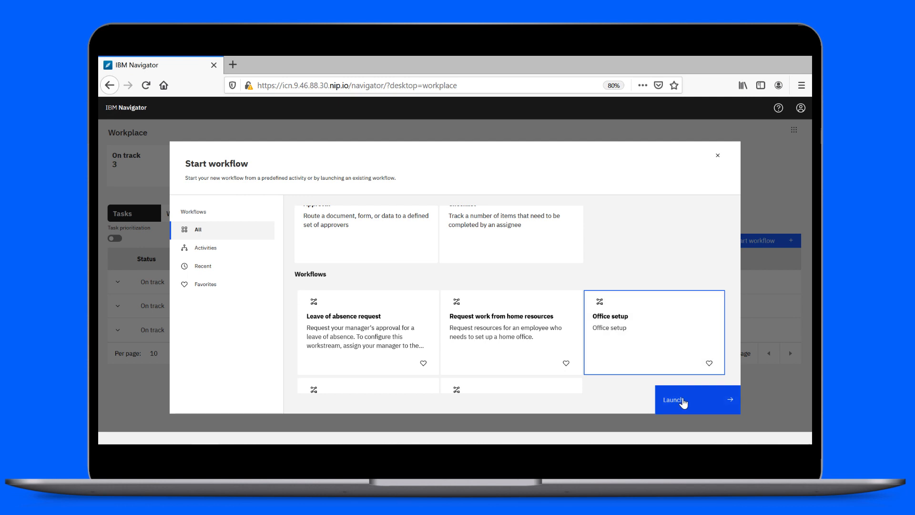
left_click(683, 400)
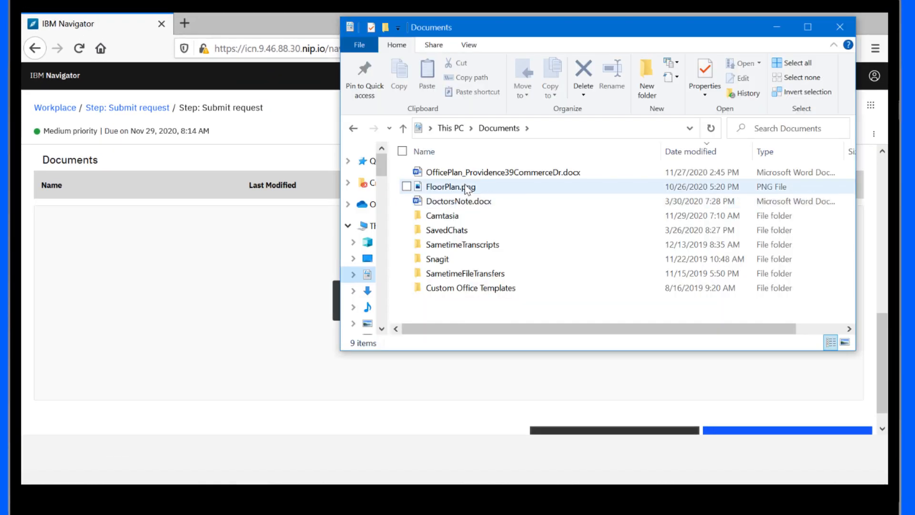
Attach FloorPlan.png to the request documents and submit the office setup request.
left_click_drag(452, 185, 293, 284)
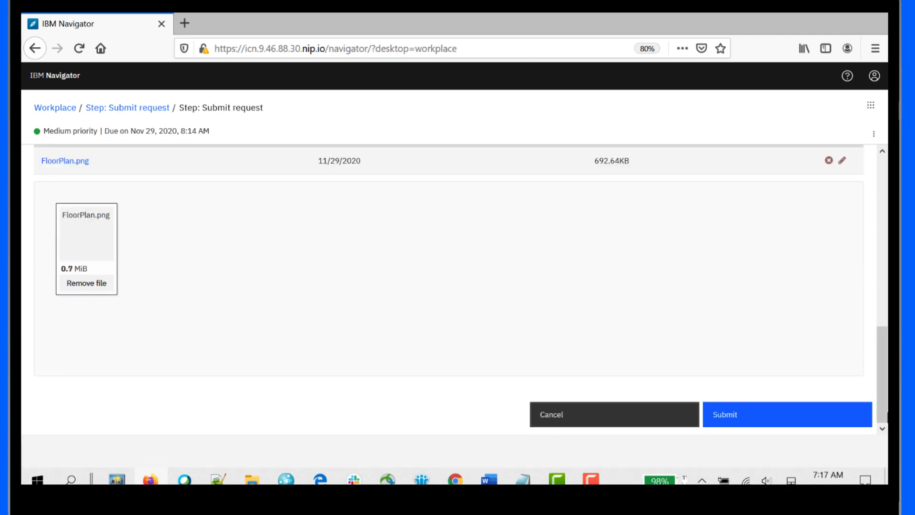
left_click(787, 415)
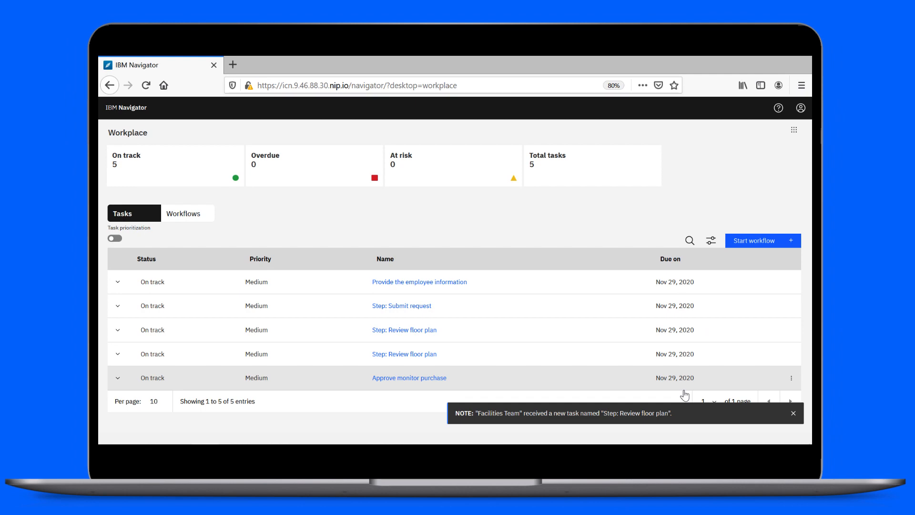
Turn on task prioritization so only the two Review floor plan tasks are listed.
left_click(114, 238)
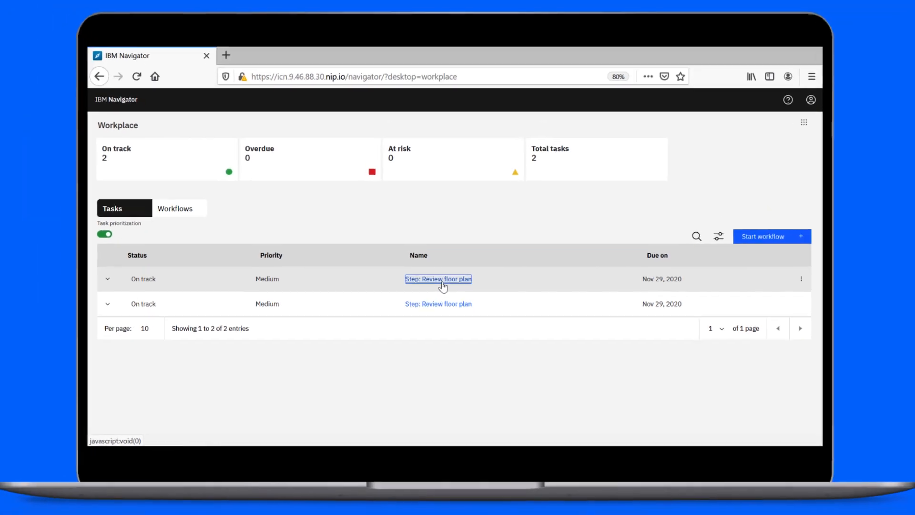
In the Review floor plan task, comment 'Floor plan looks good. Approved.' and approve it.
left_click(438, 279)
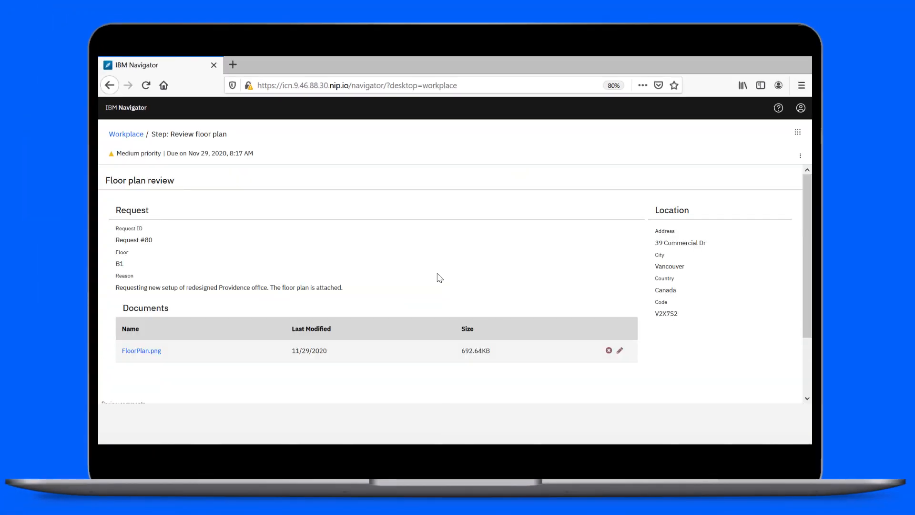
mouse_move(402, 313)
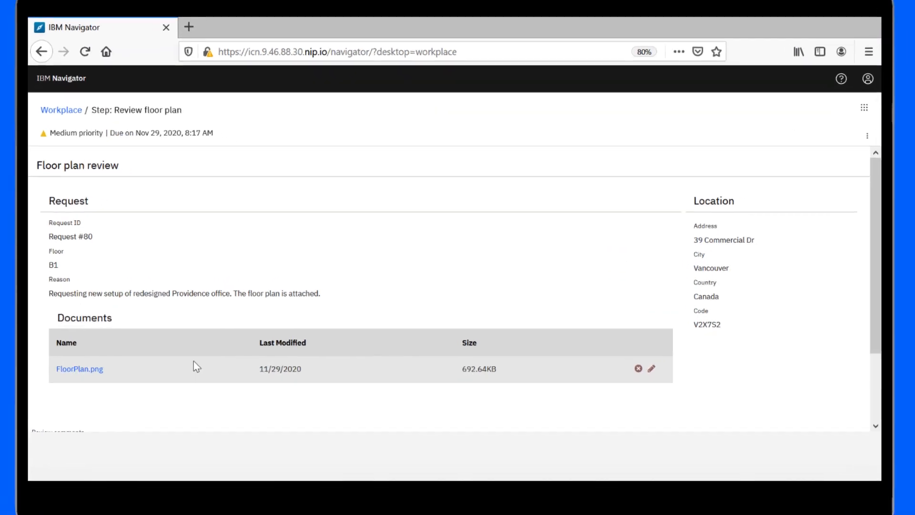
left_click(80, 368)
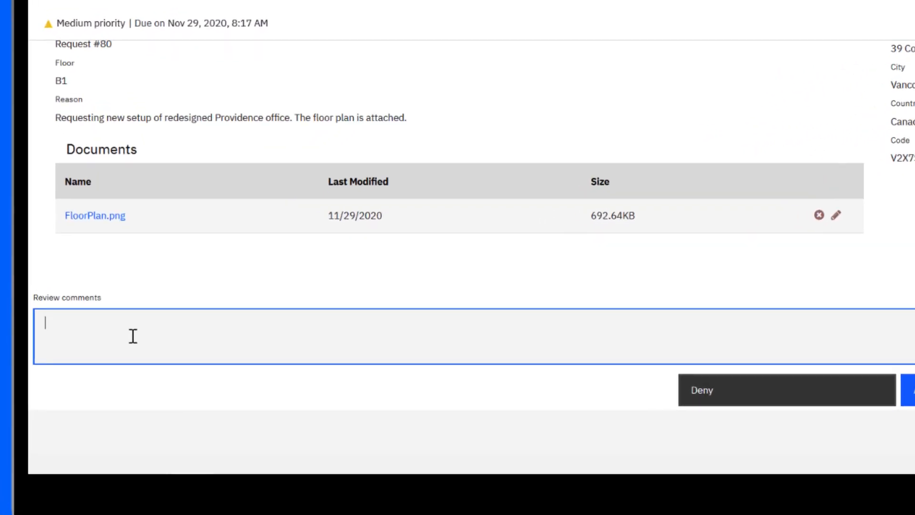
type("Floor plan looks good. Approved.")
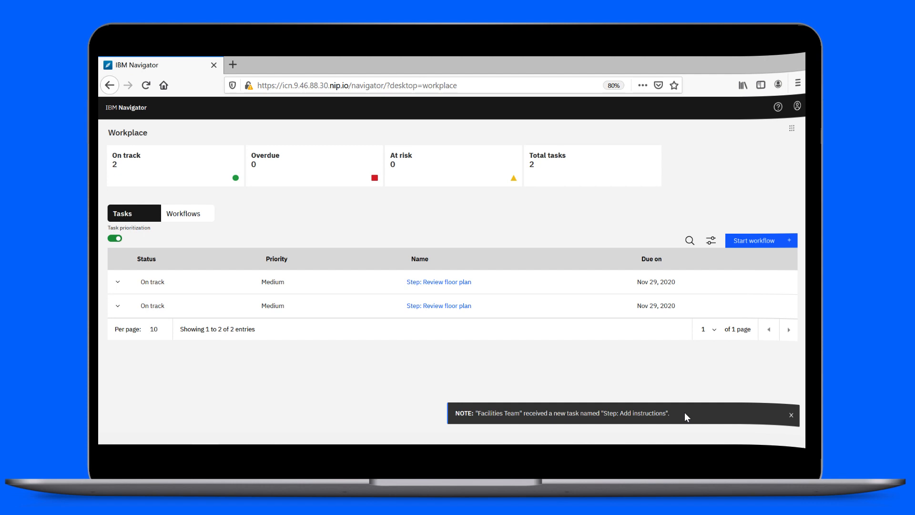
Filter workflows by 'van', expand Providence Branch B1 Request 80 and open it.
left_click(184, 213)
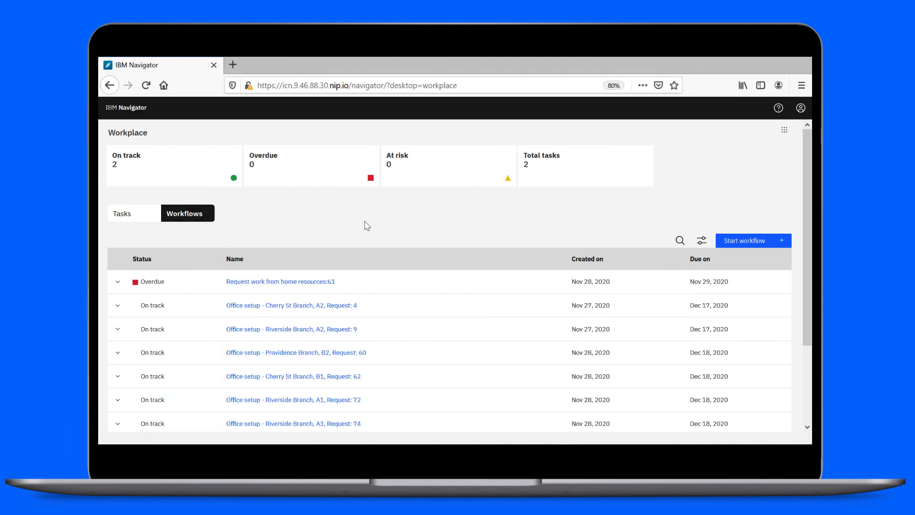
type("vancouver")
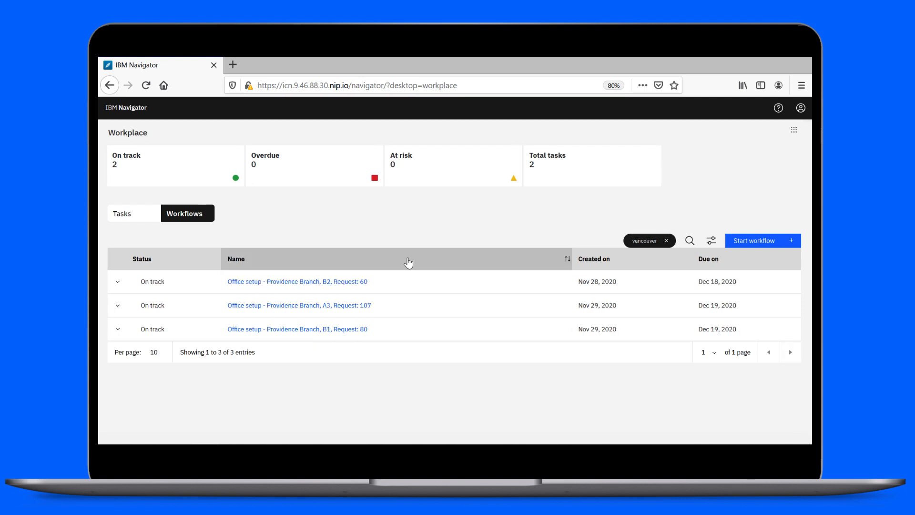
left_click(118, 281)
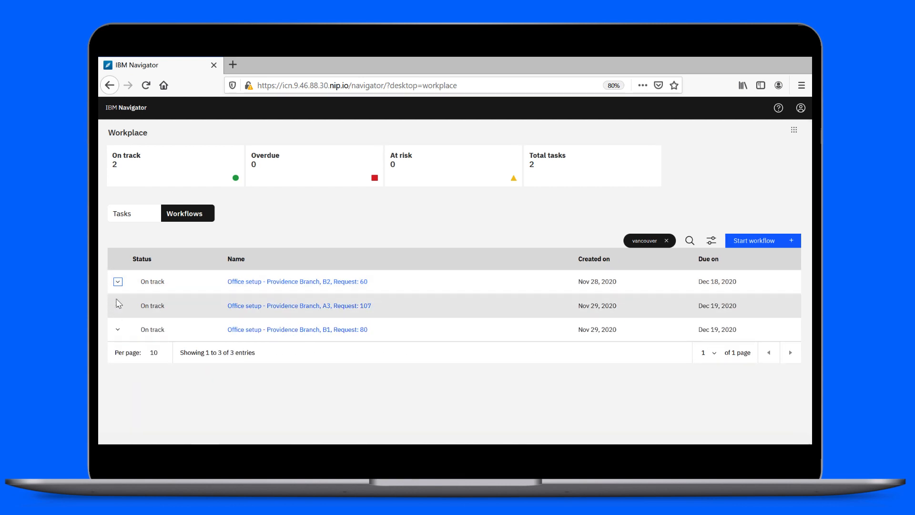
left_click(118, 329)
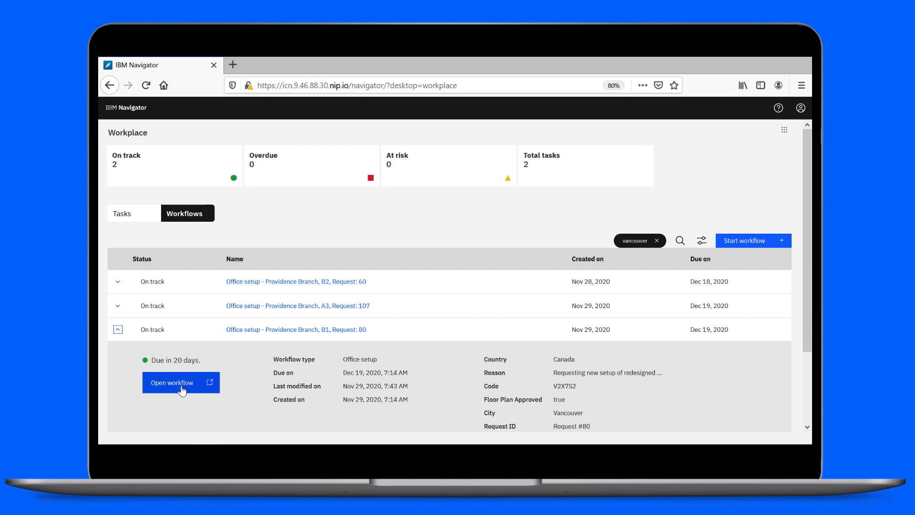
left_click(181, 382)
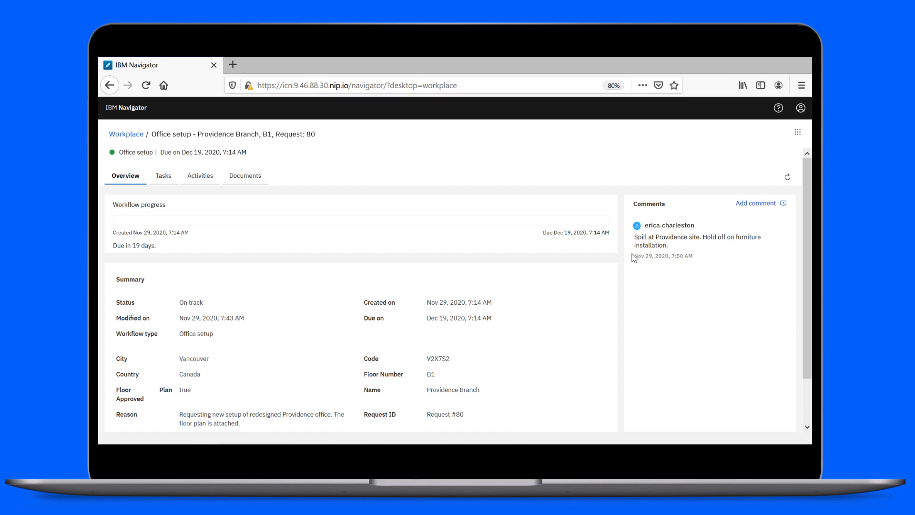
Post the comment 'Kicking off cleaning. Complete before installation.' on the B1 request.
left_click(756, 203)
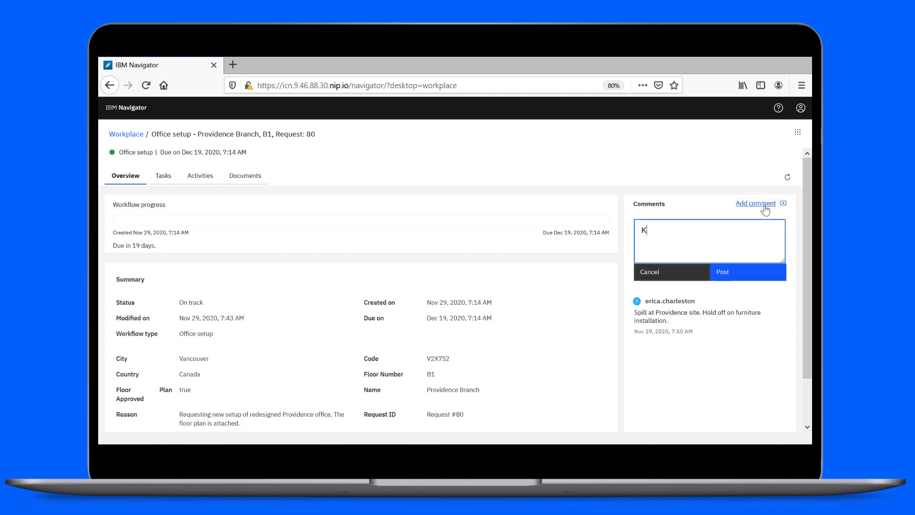
type("icking off cleaning. Complete before installation.")
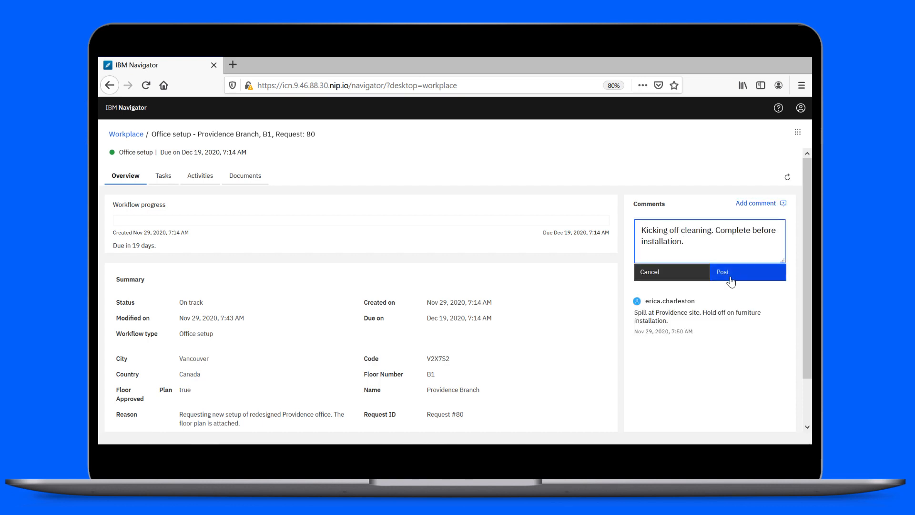
left_click(749, 272)
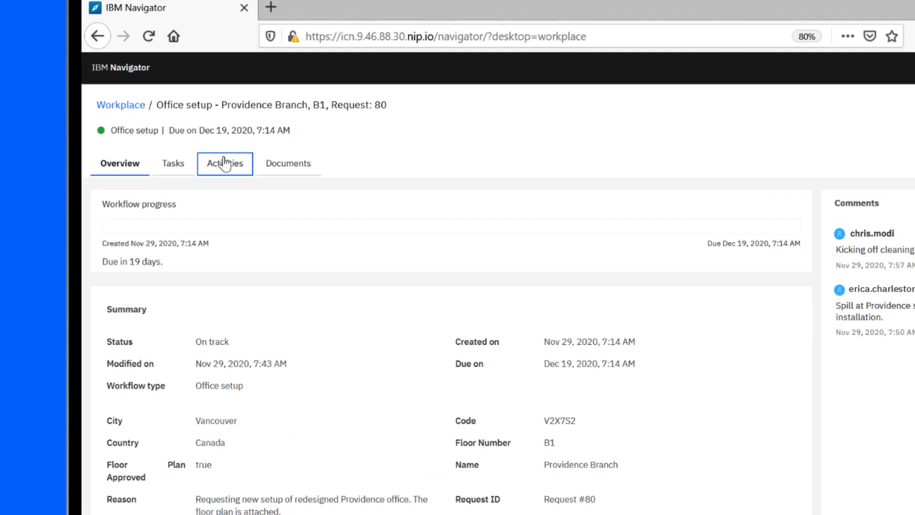
In the workflow's Activities, start the available Clean office activity.
left_click(225, 163)
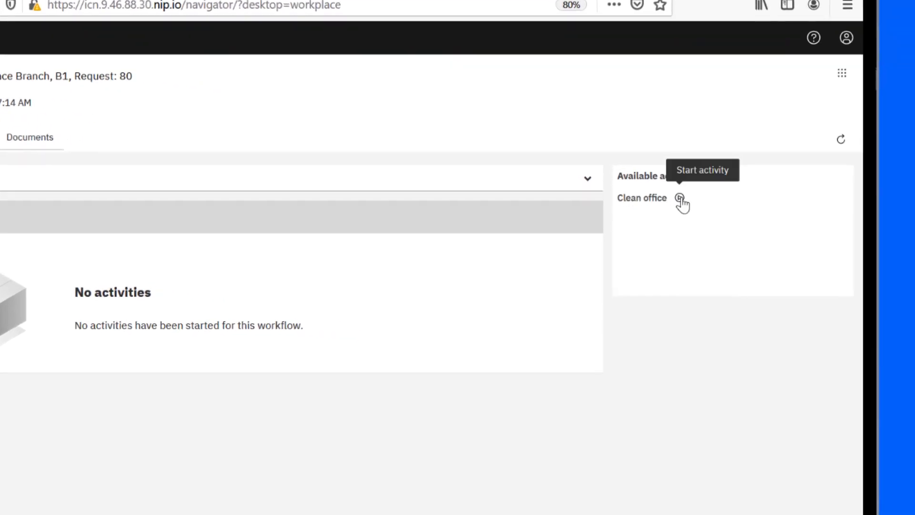
left_click(680, 197)
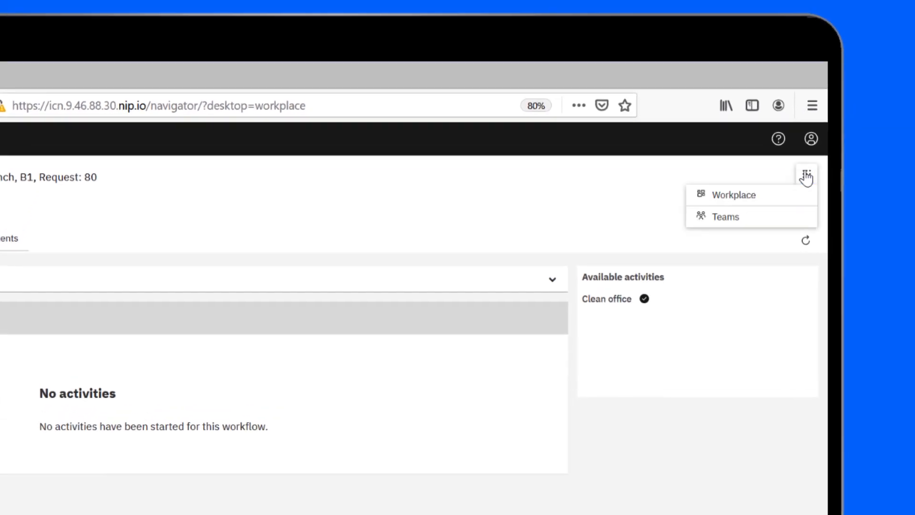
Open the Navigator app switcher to reach the Cleaners team member's task list.
left_click(725, 217)
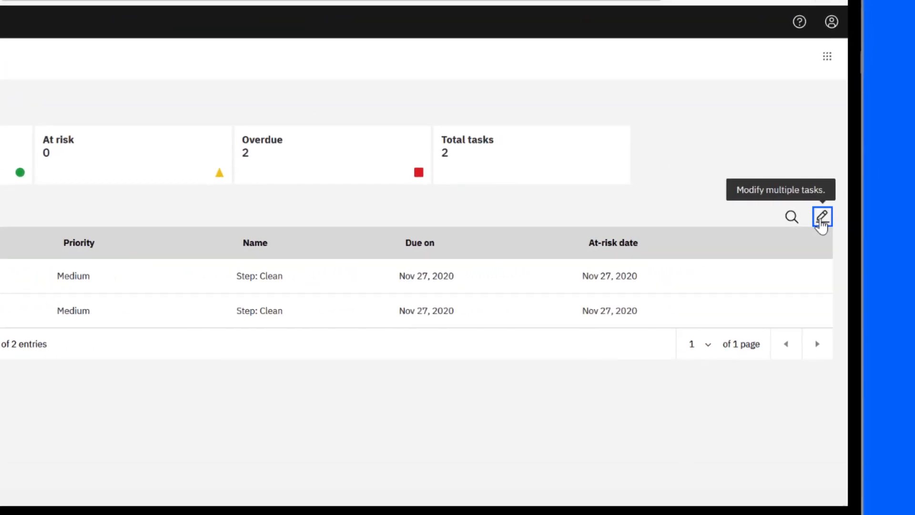
Modify both overdue Clean tasks at once and choose a new assignee.
left_click(823, 216)
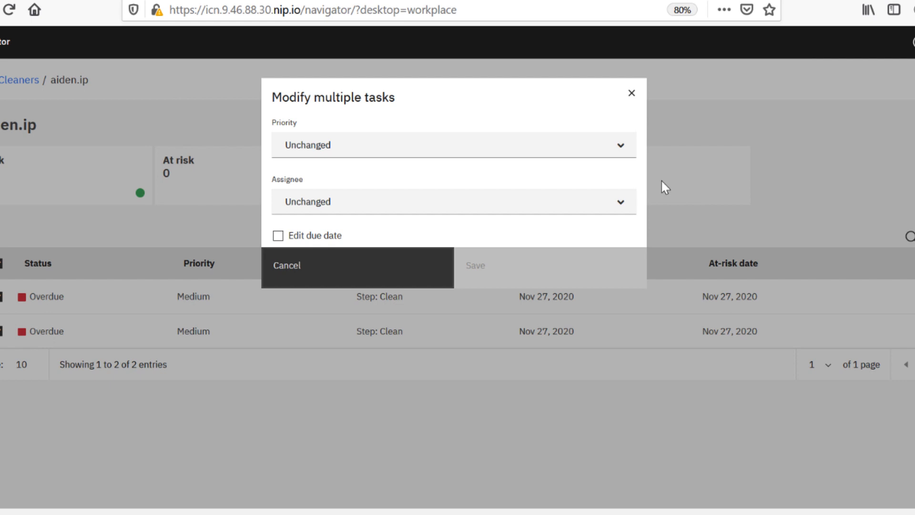
left_click(452, 201)
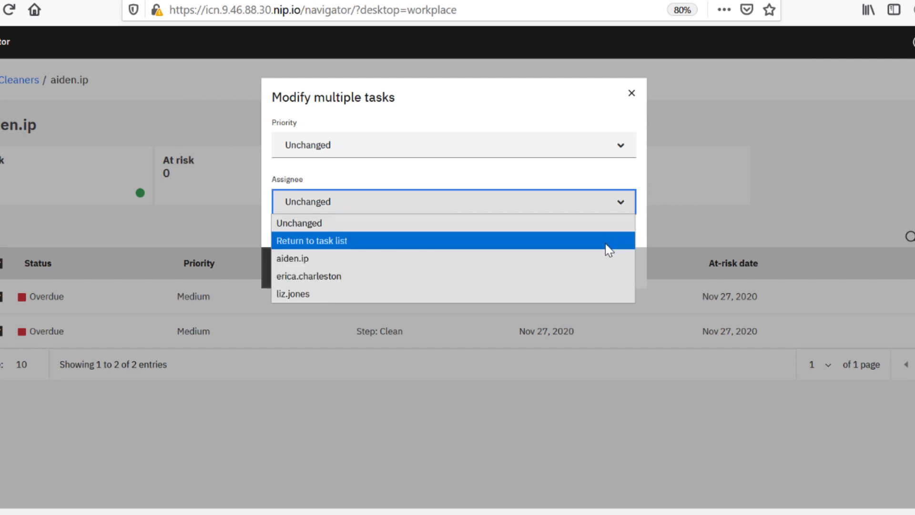
mouse_move(607, 275)
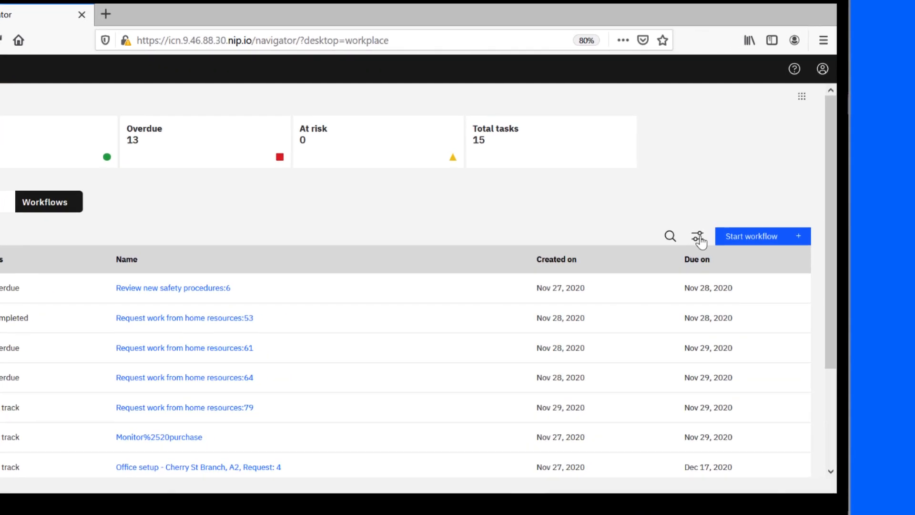
Filter Workplace workflows to Completed status and open Providence Branch B1 Request 80.
left_click(697, 236)
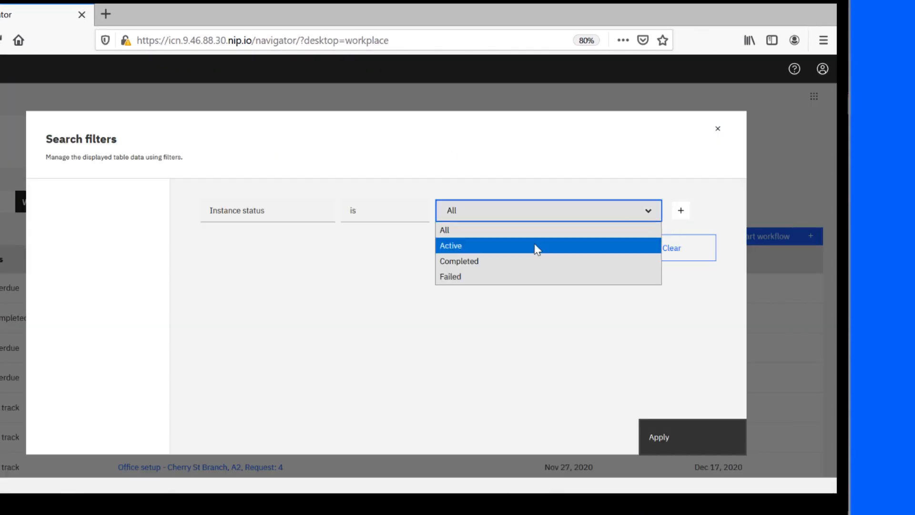
left_click(459, 261)
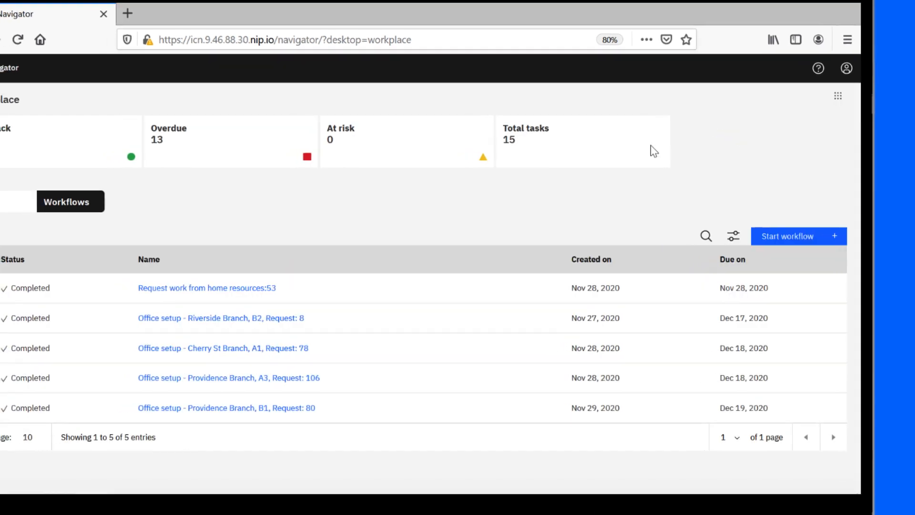
left_click(226, 408)
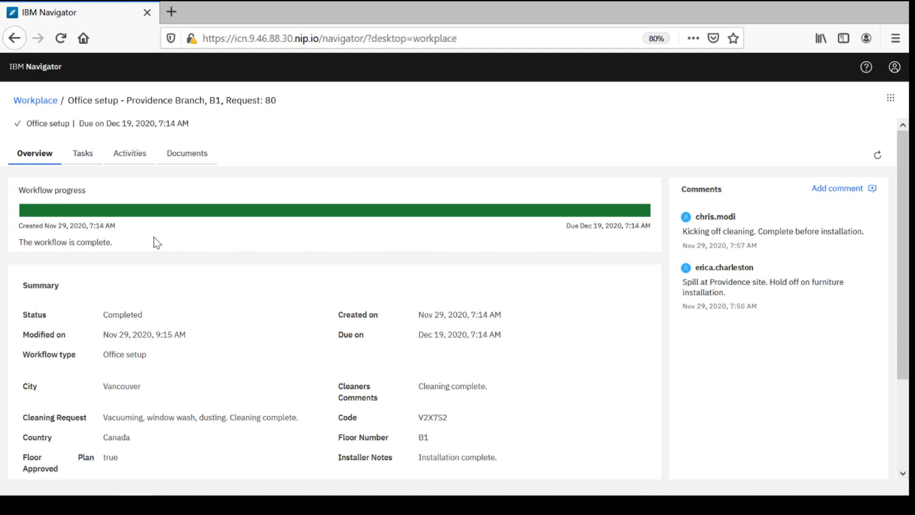
mouse_move(372, 243)
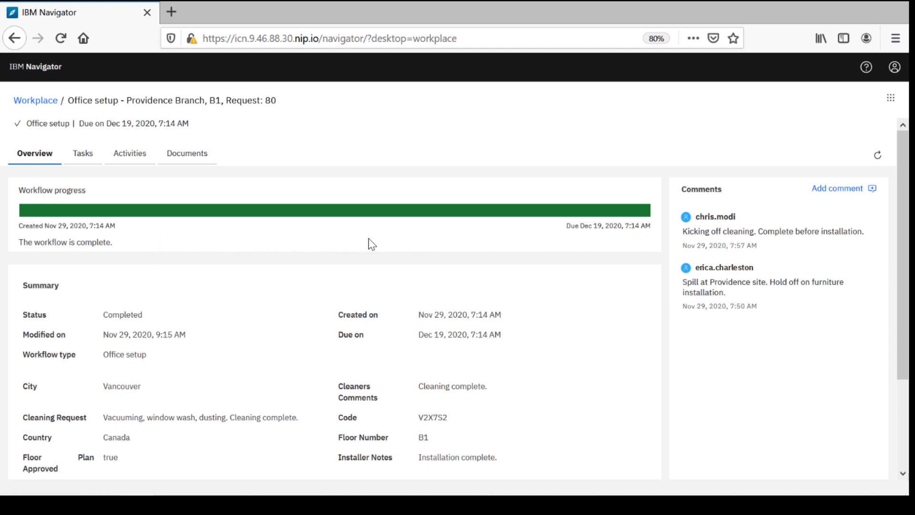
mouse_move(232, 228)
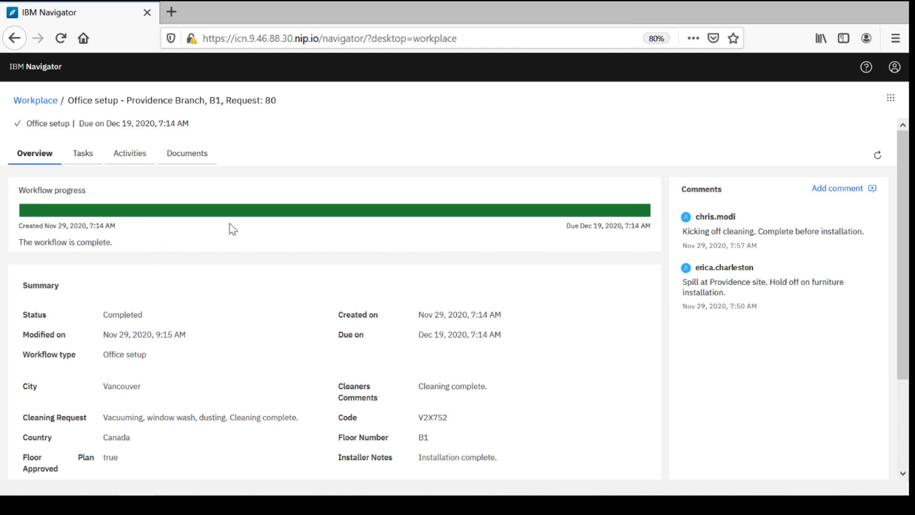
Review the completed workflow's Tasks and Documents, then show the Workplace task list.
left_click(82, 152)
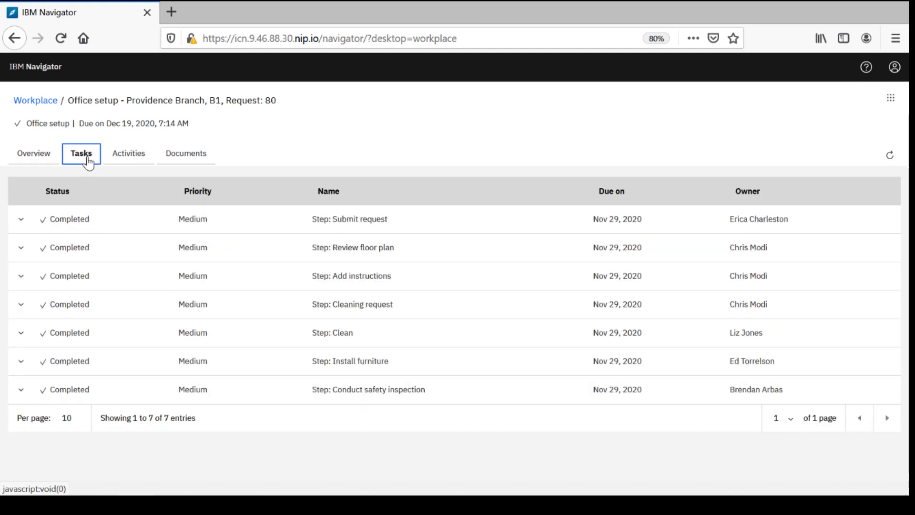
mouse_move(126, 355)
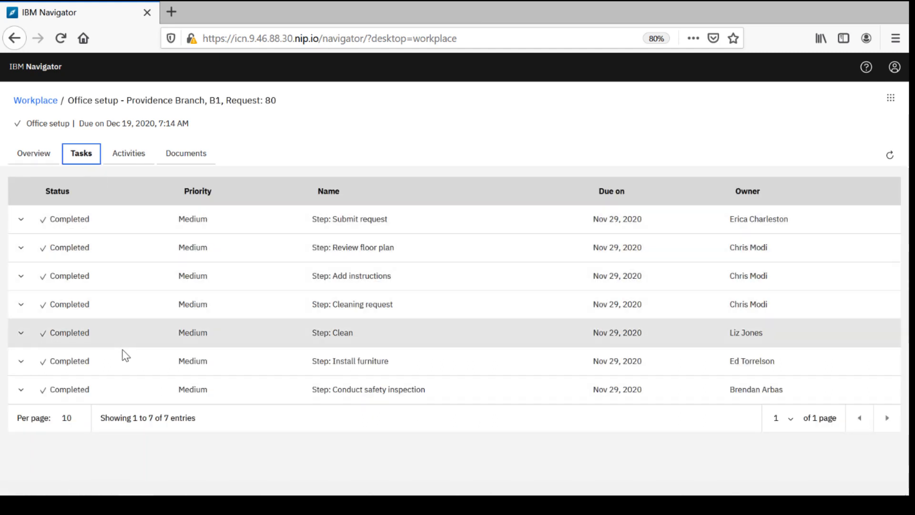
mouse_move(308, 400)
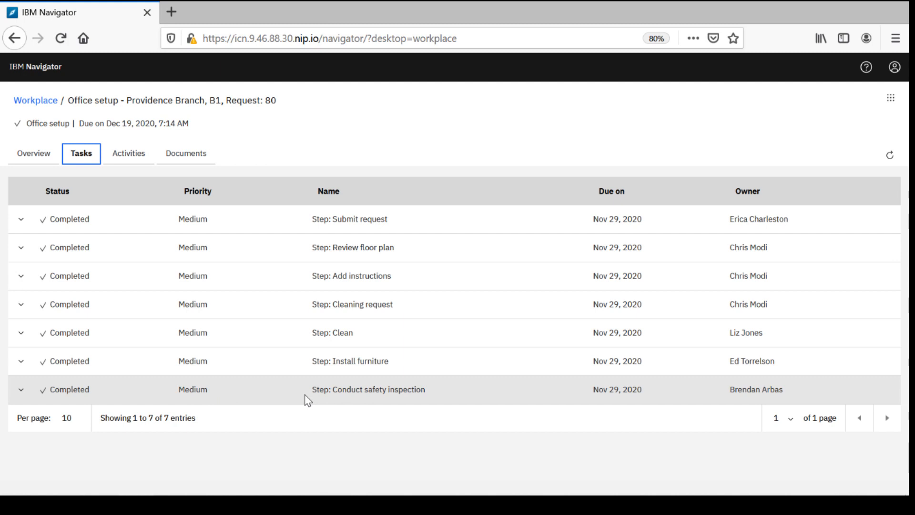
left_click(186, 152)
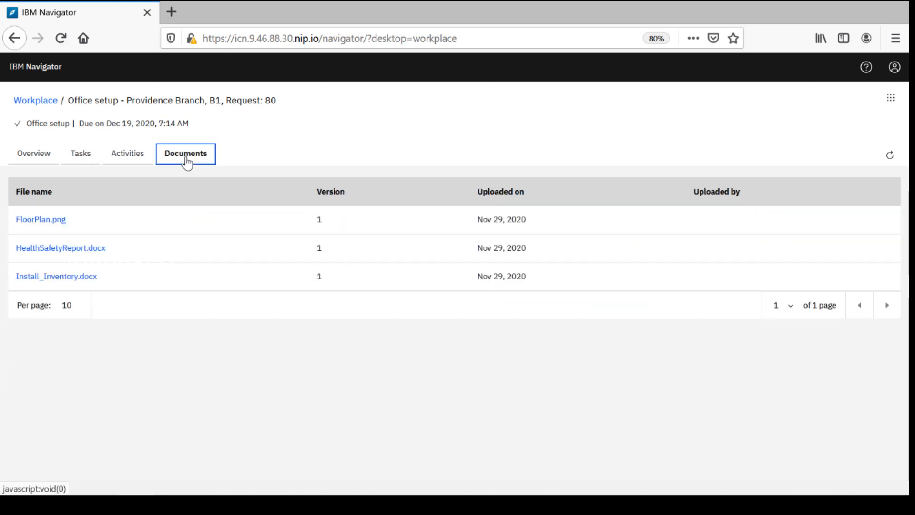
mouse_move(163, 259)
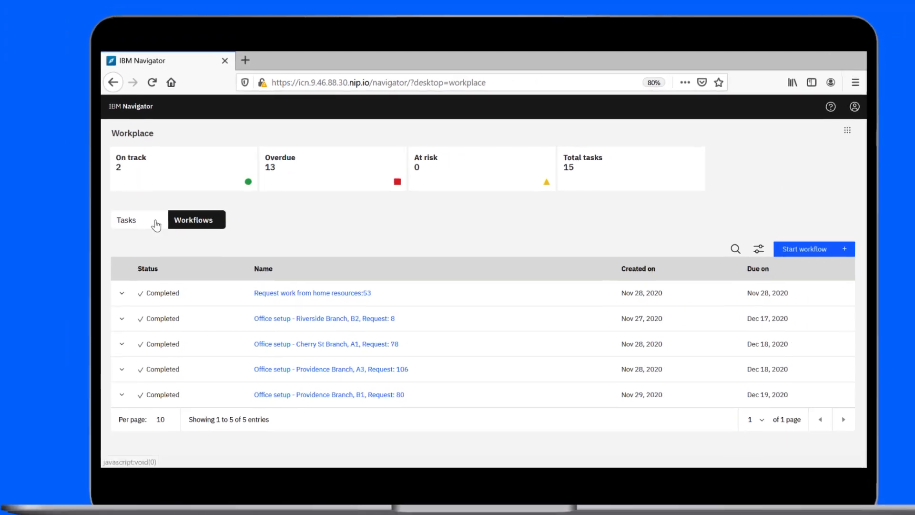
left_click(126, 221)
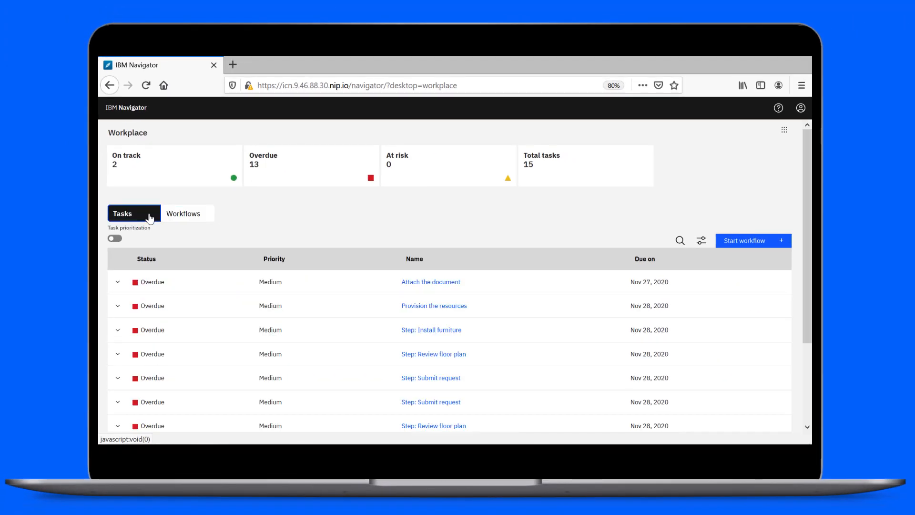